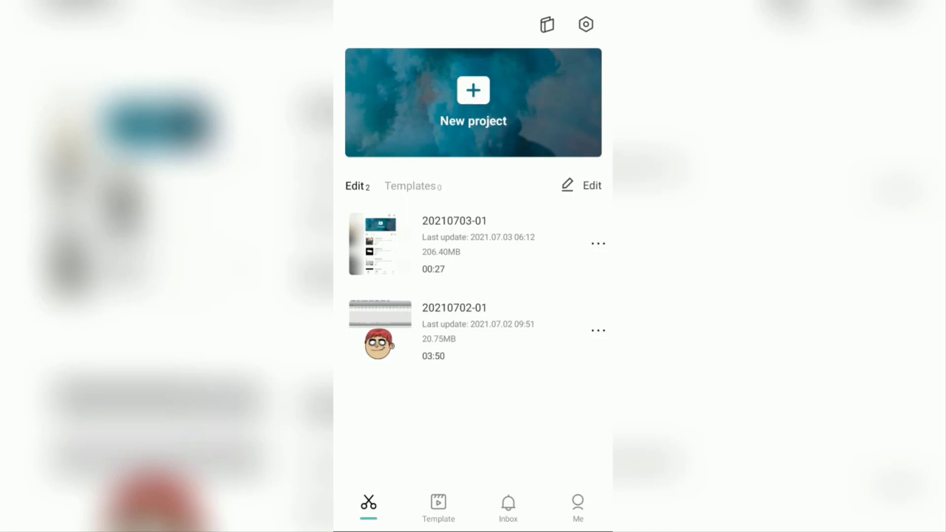
Create a new project from the 00:27 screen-recording video in the gallery.
click(473, 102)
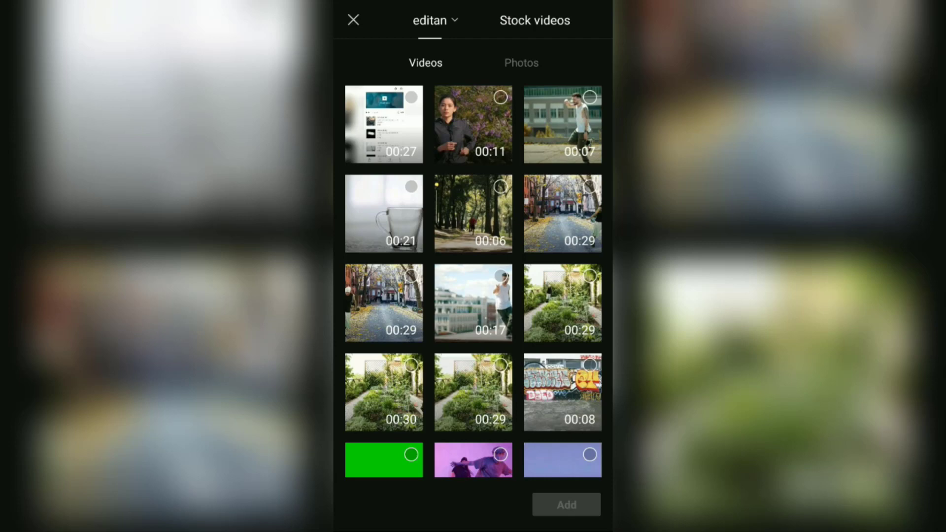
click(383, 124)
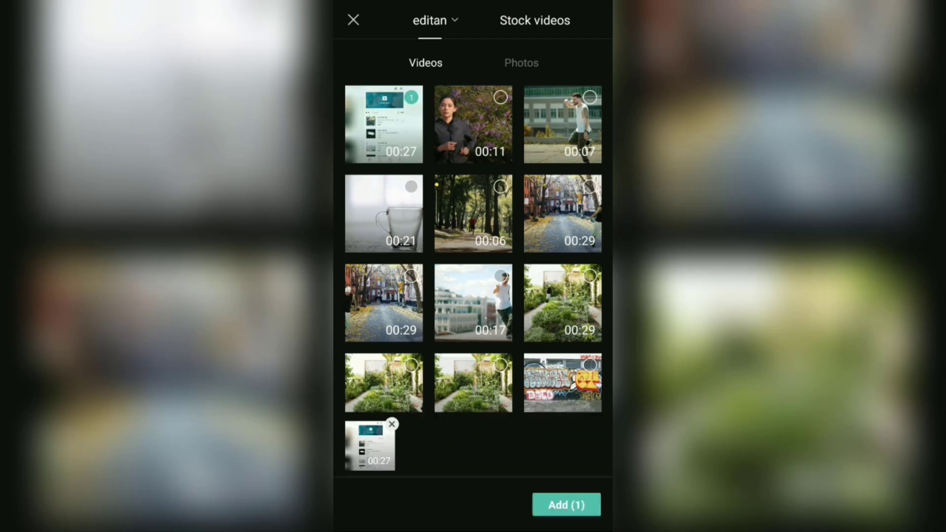
click(566, 505)
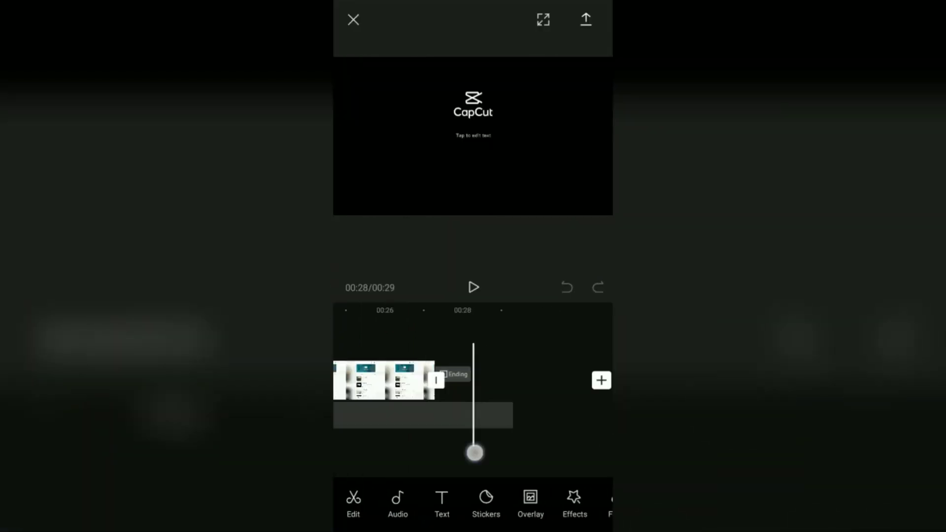
Preview the project, then delete the default CapCut ending clip from the timeline.
click(475, 286)
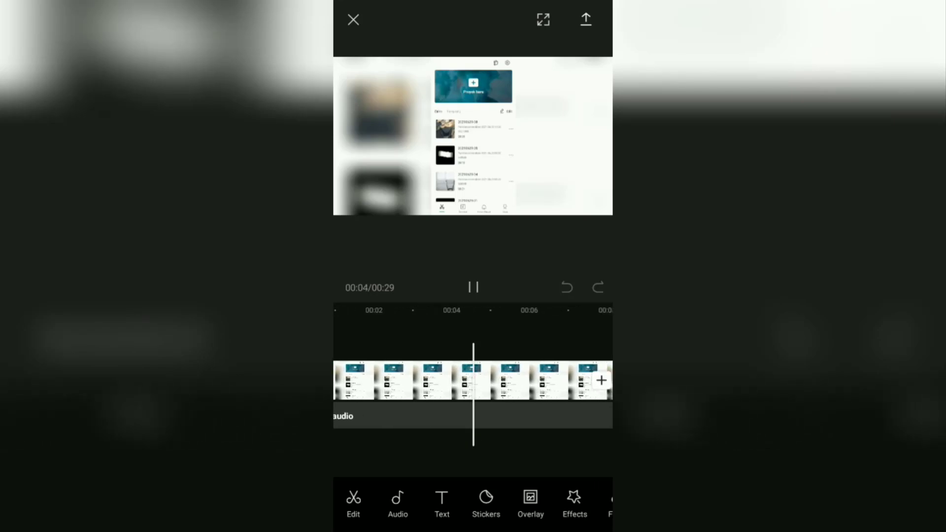
click(473, 287)
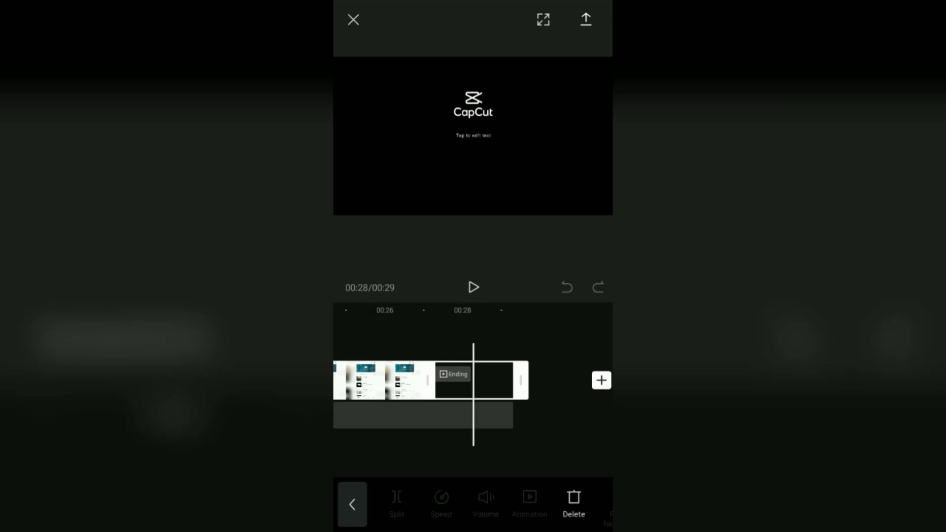
click(573, 496)
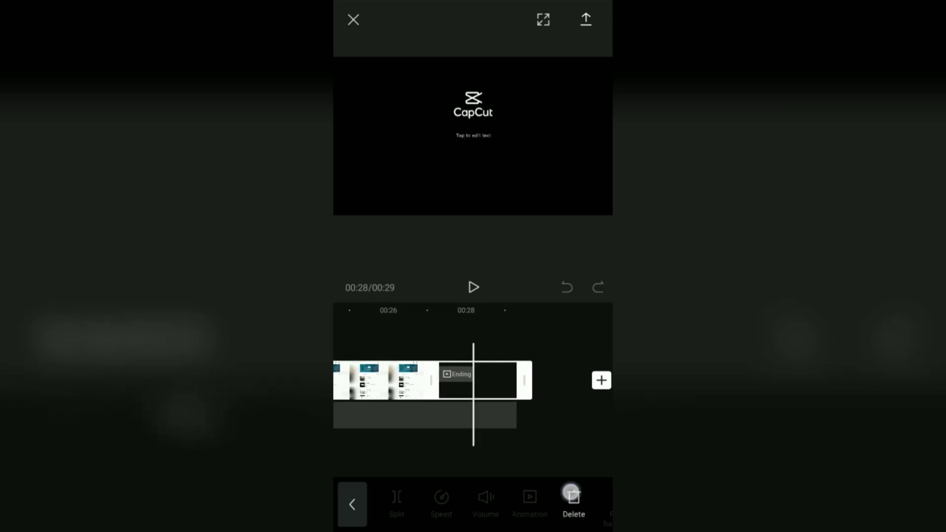
click(573, 501)
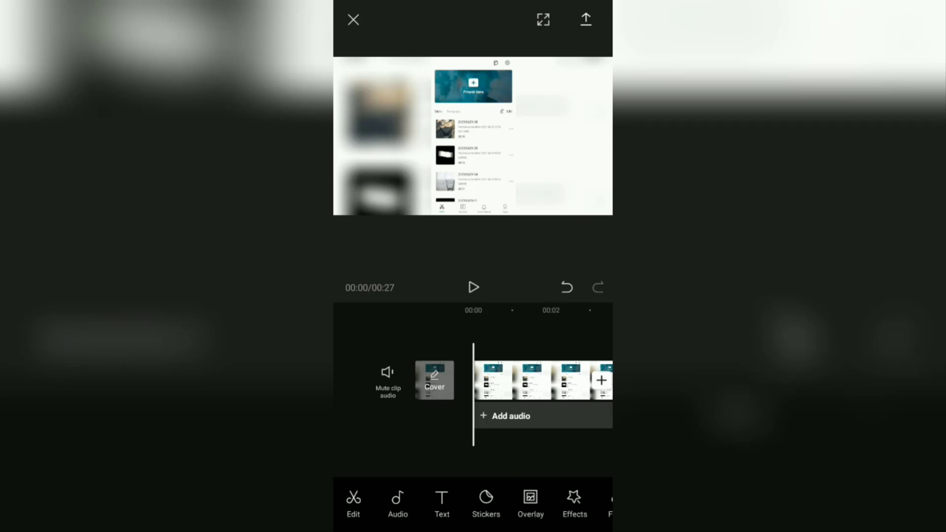
Reach the Auto captions setup from the Text toolbar.
click(442, 505)
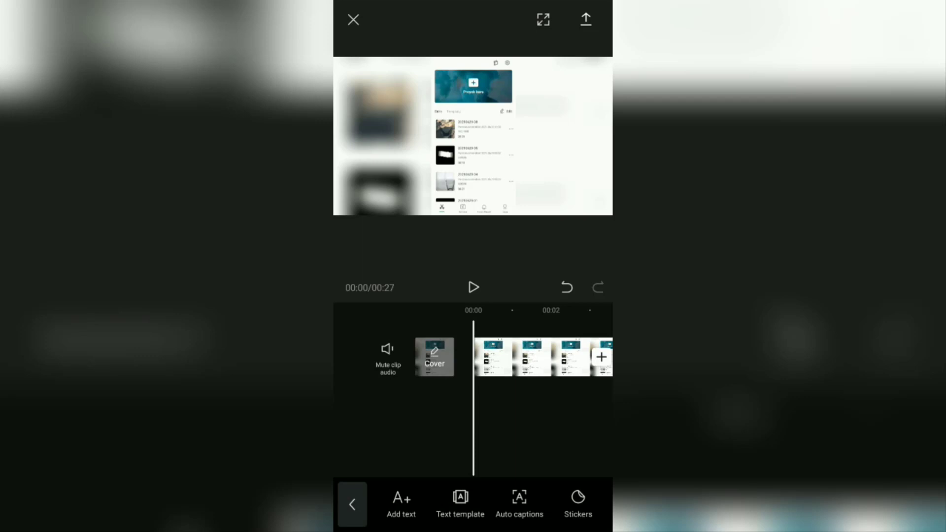
click(519, 506)
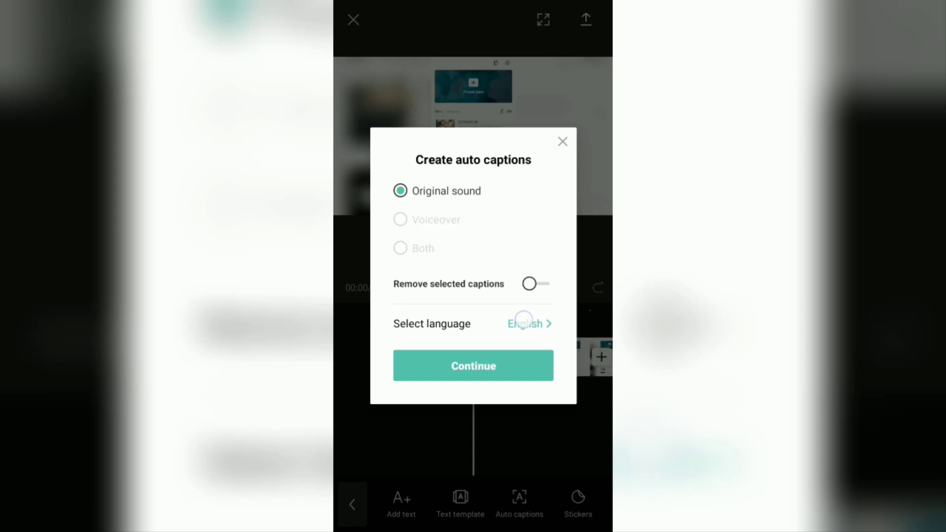
Choose English as the caption language and generate captions from the original sound.
click(526, 324)
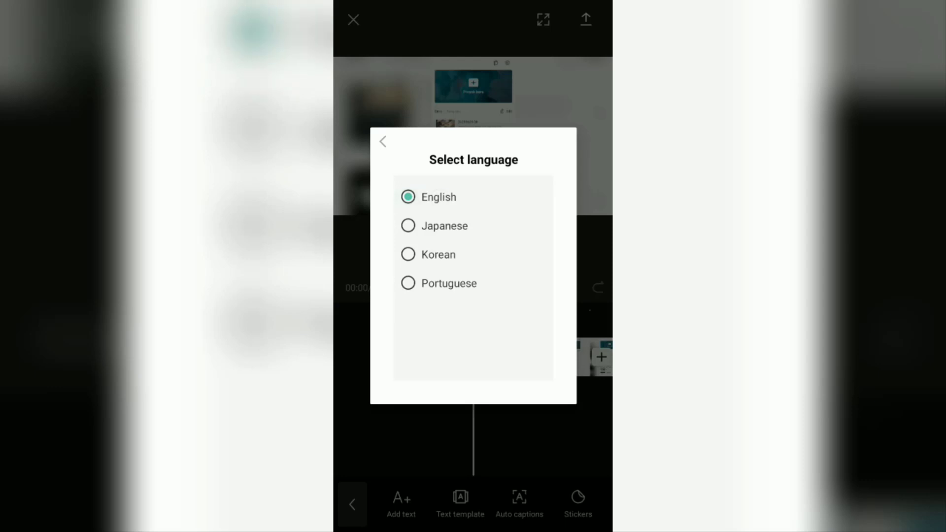
click(382, 141)
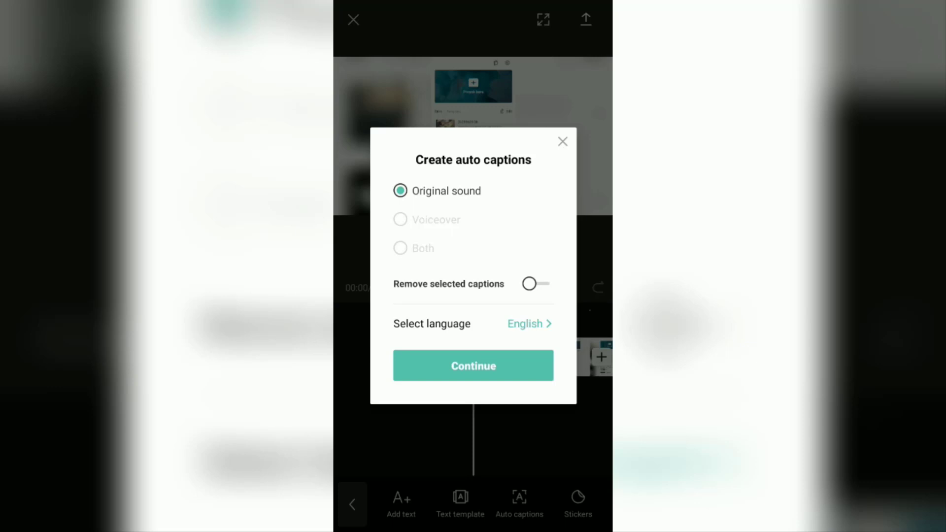
click(473, 366)
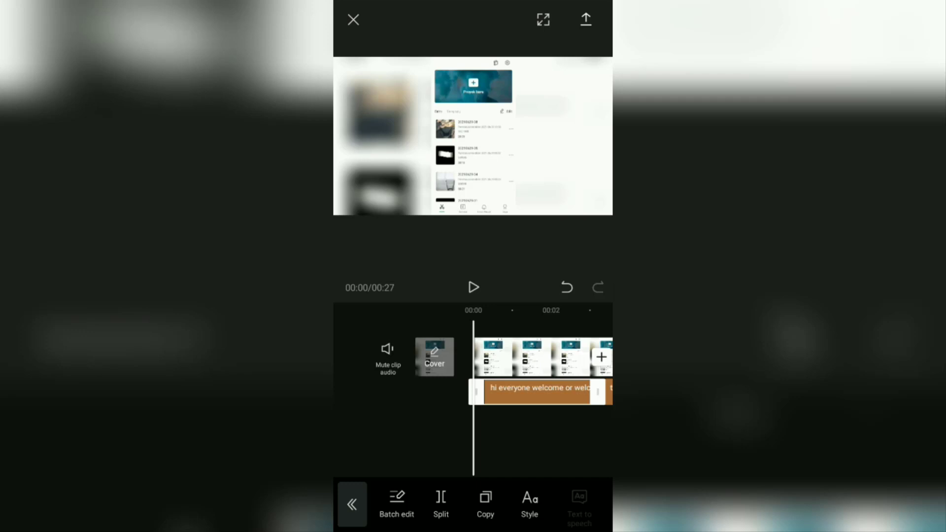
click(475, 288)
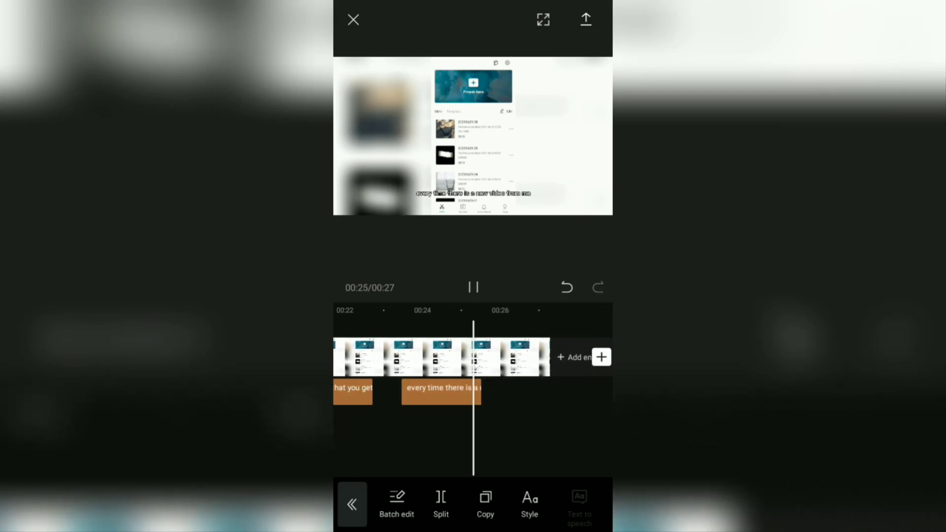
click(474, 287)
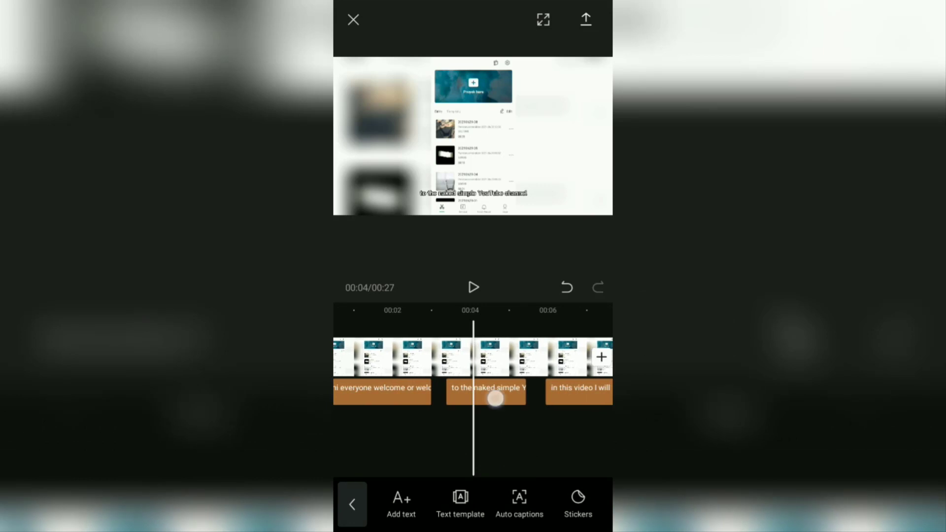
Correct the second caption's "naked" to "make it" so it reads "to the make it simple YouTube channel".
click(486, 392)
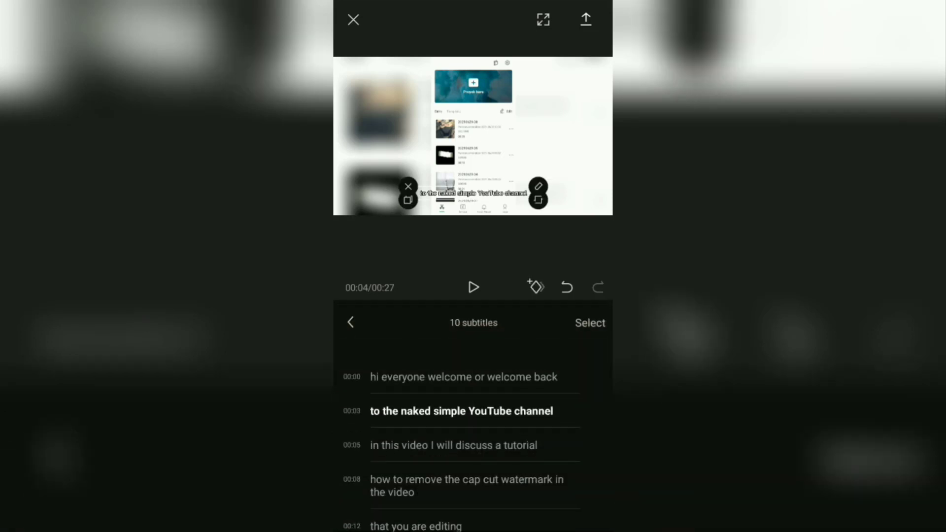
scroll(down, 3)
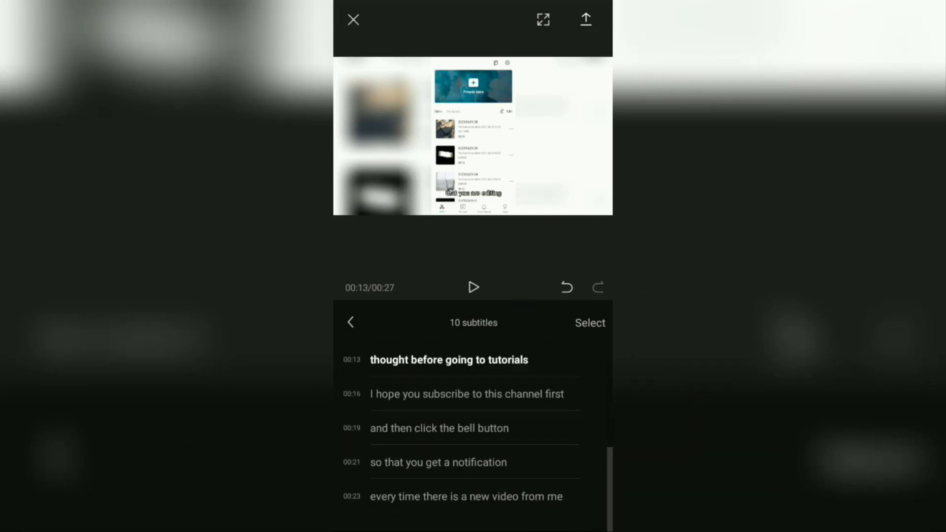
scroll(up, 3)
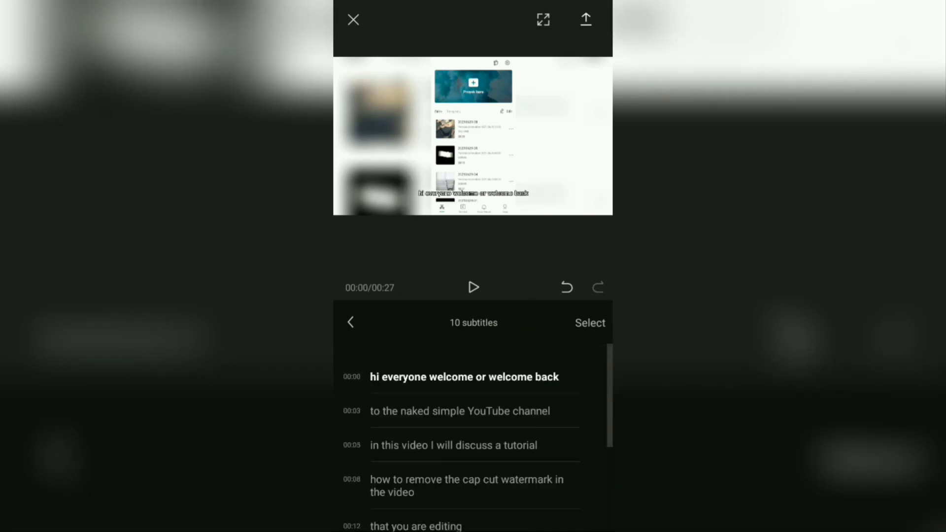
scroll(up, 3)
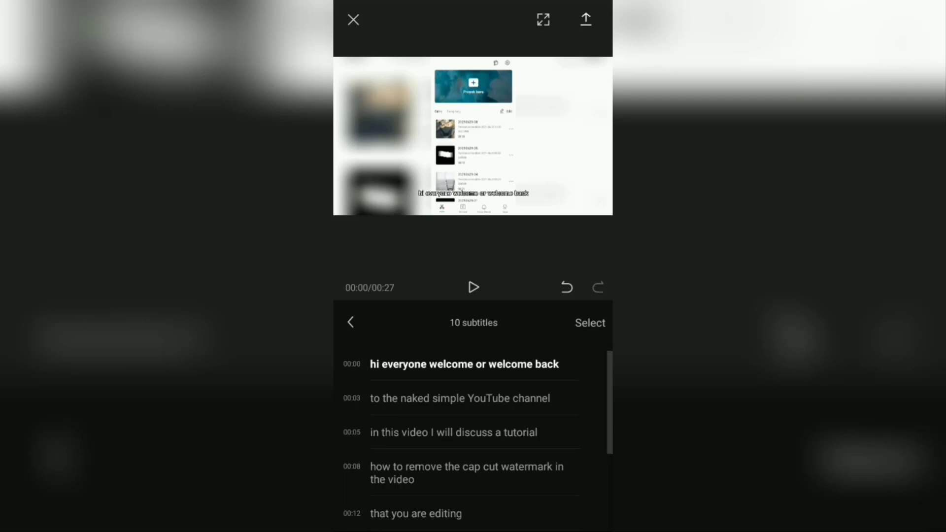
click(460, 398)
text(m)
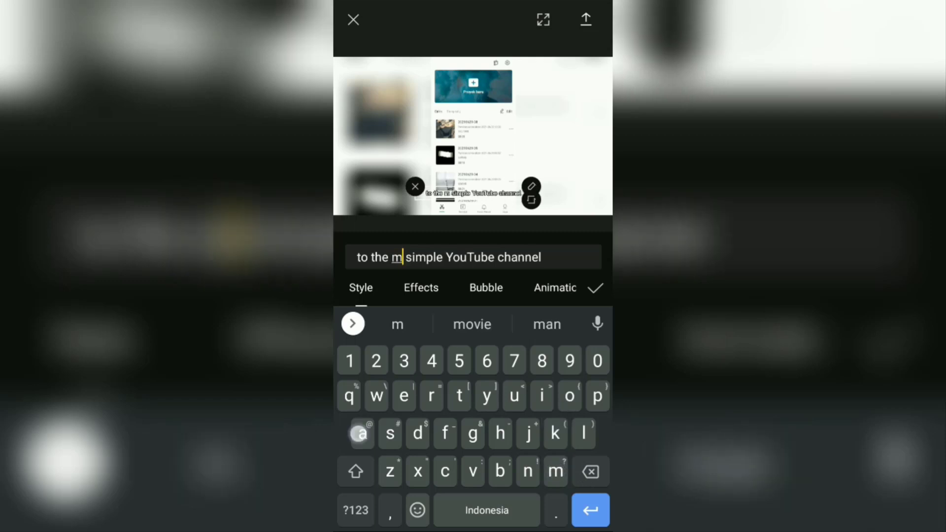
text(ake)
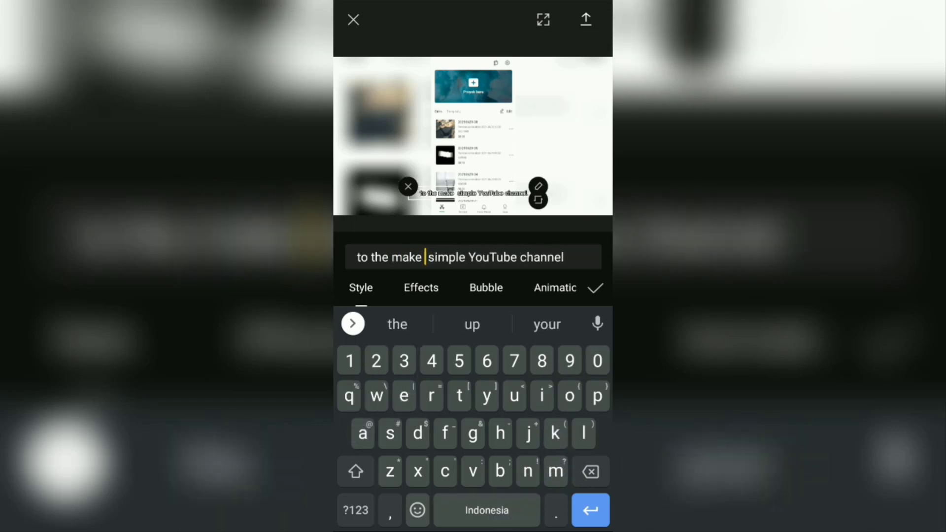
text(it)
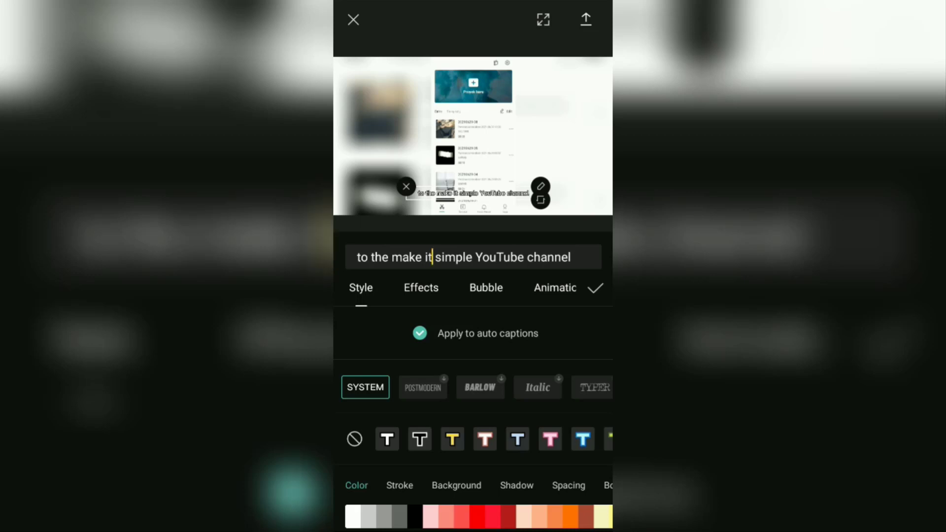
Apply the BARLOW font to all auto captions, browsing Stroke, Background and Shadow before confirming.
click(480, 386)
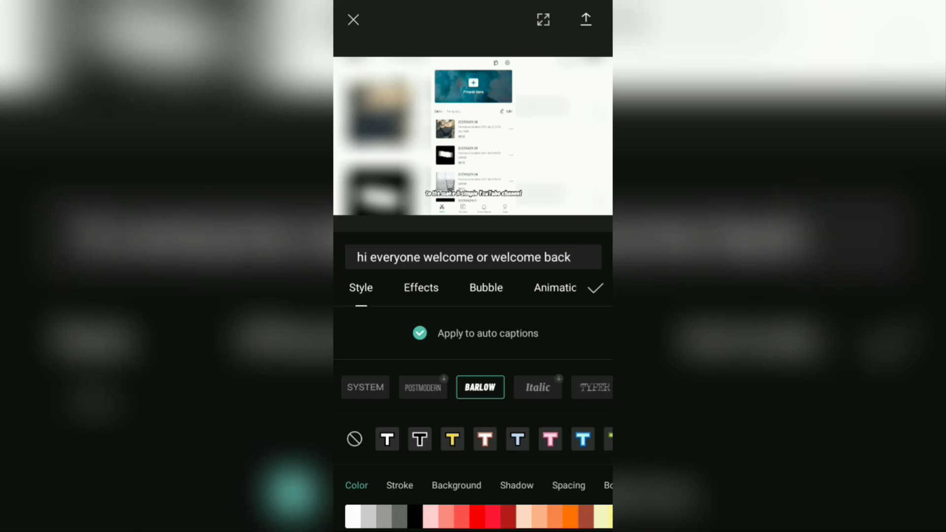
click(399, 485)
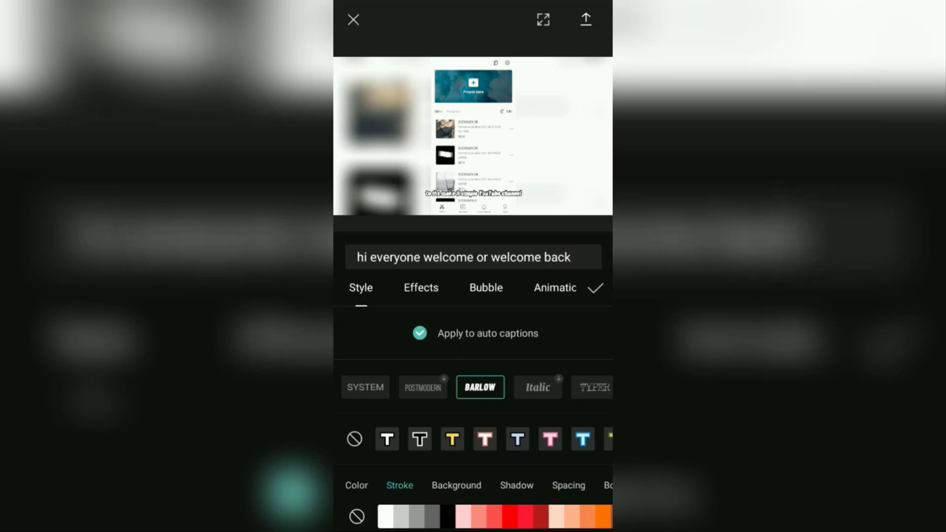
click(456, 485)
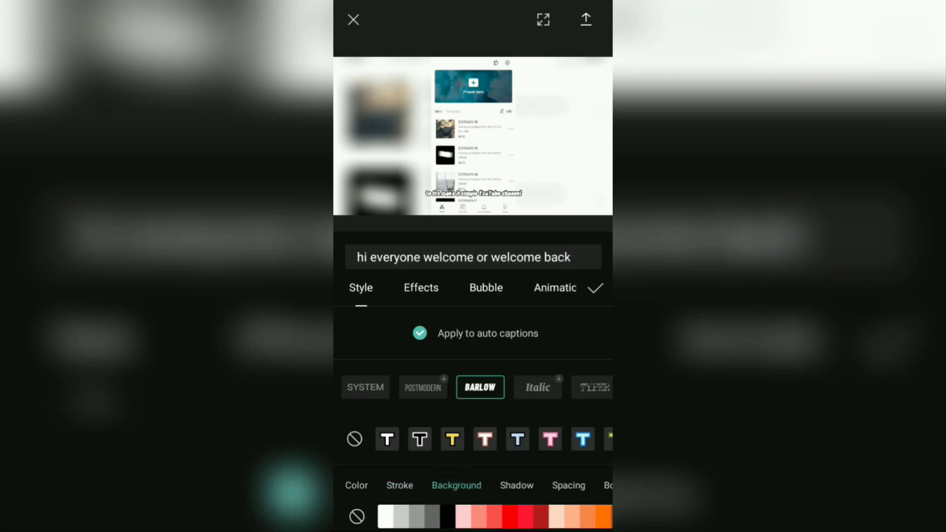
click(516, 485)
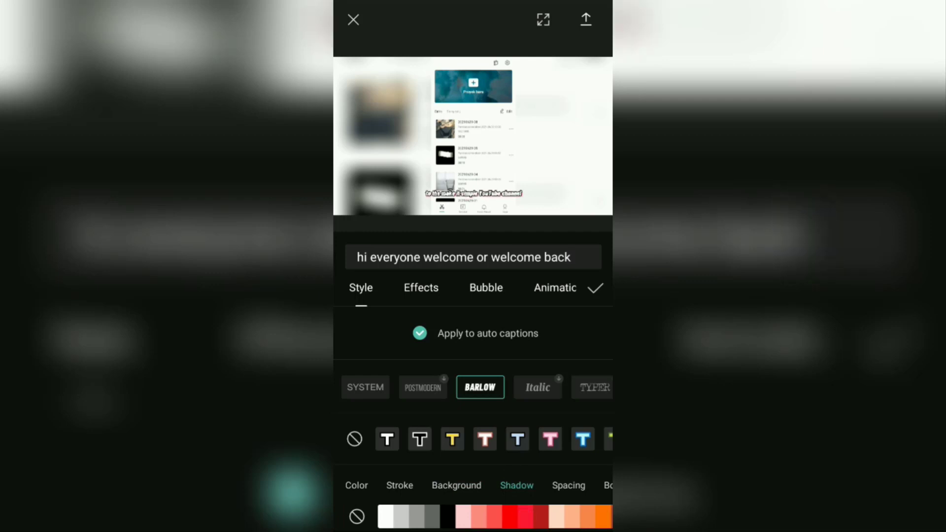
click(594, 287)
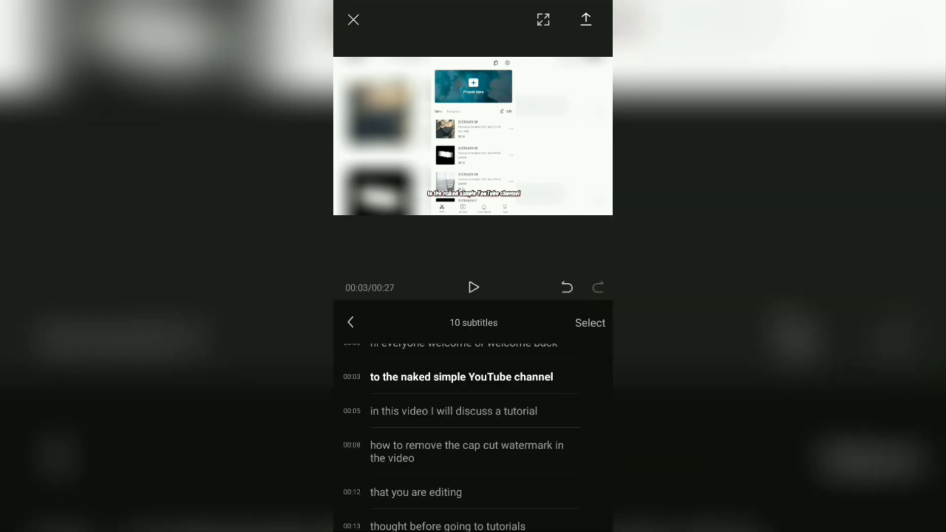
Play back the captioned video on the timeline to review it through to the end.
click(590, 324)
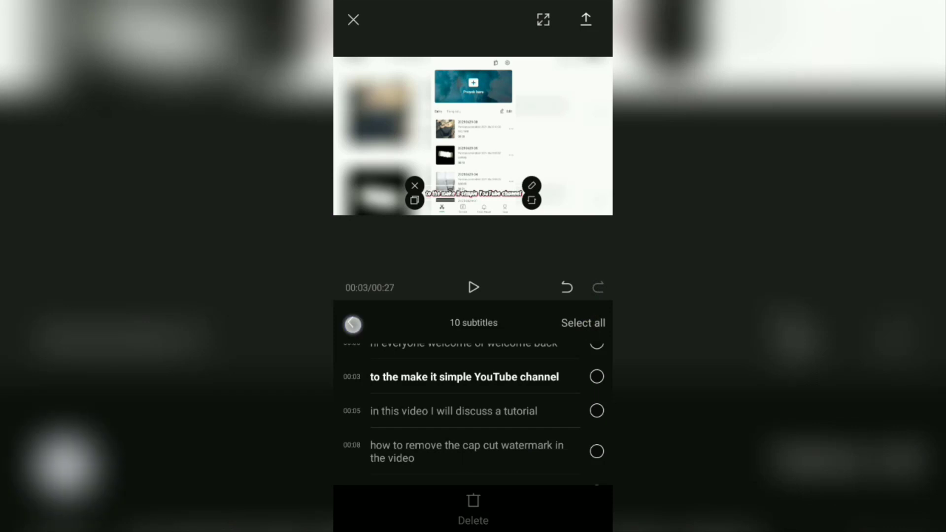
click(352, 325)
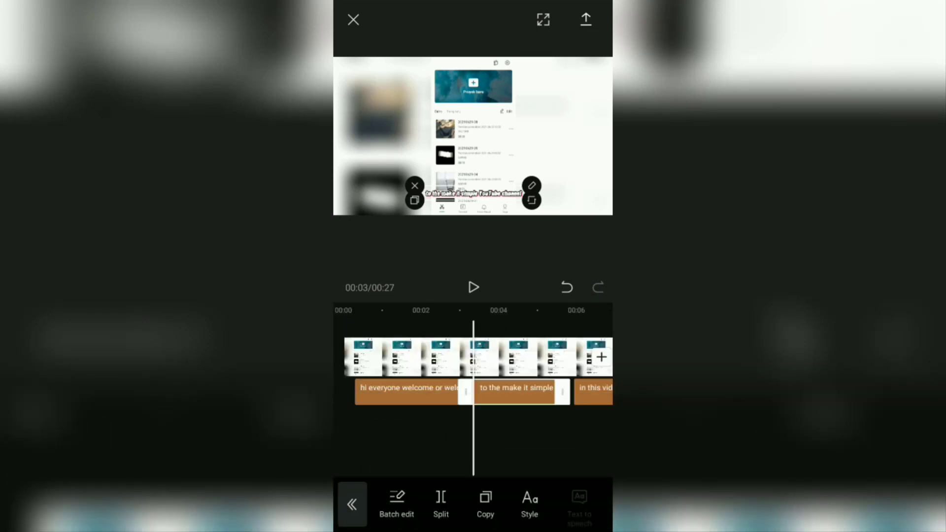
click(473, 286)
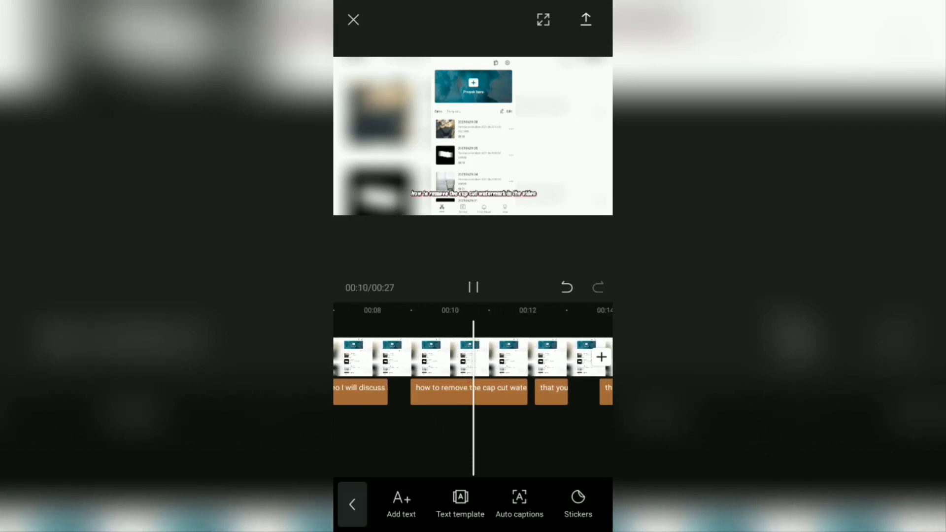
click(473, 287)
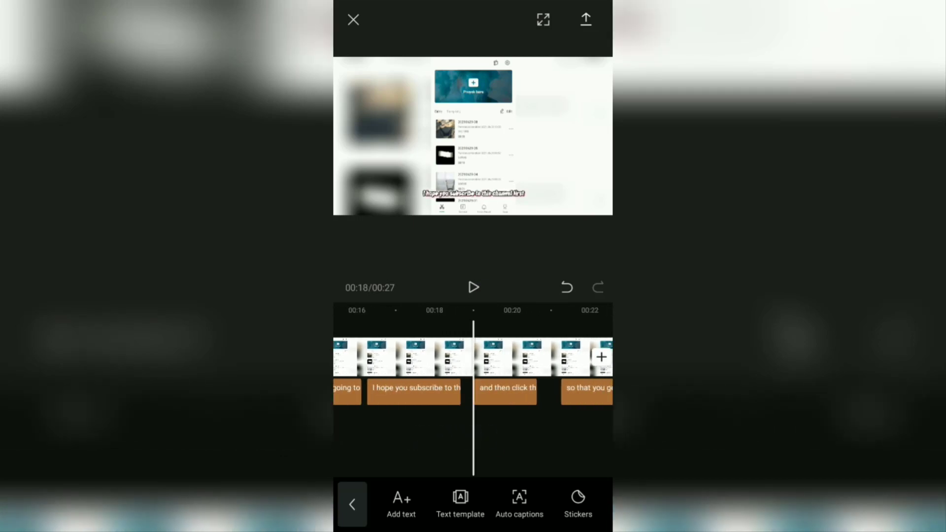
scroll(right, 3)
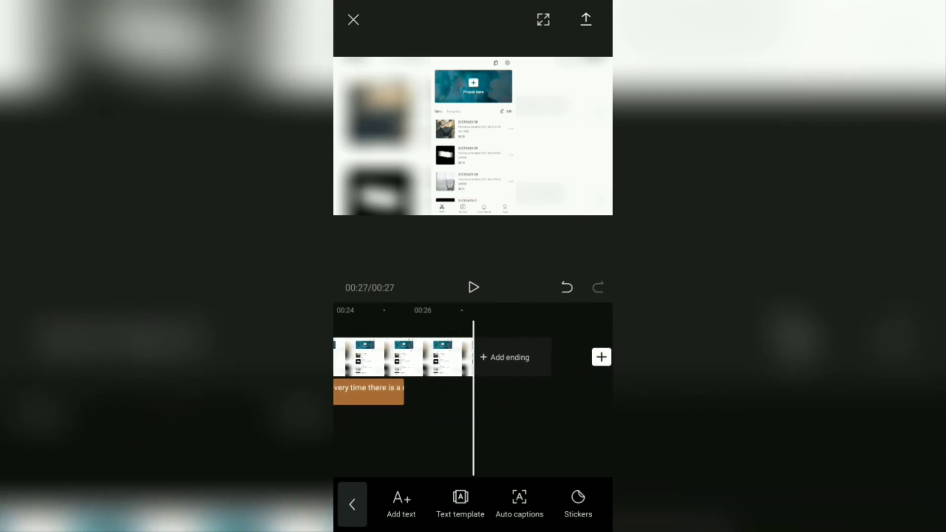
click(585, 20)
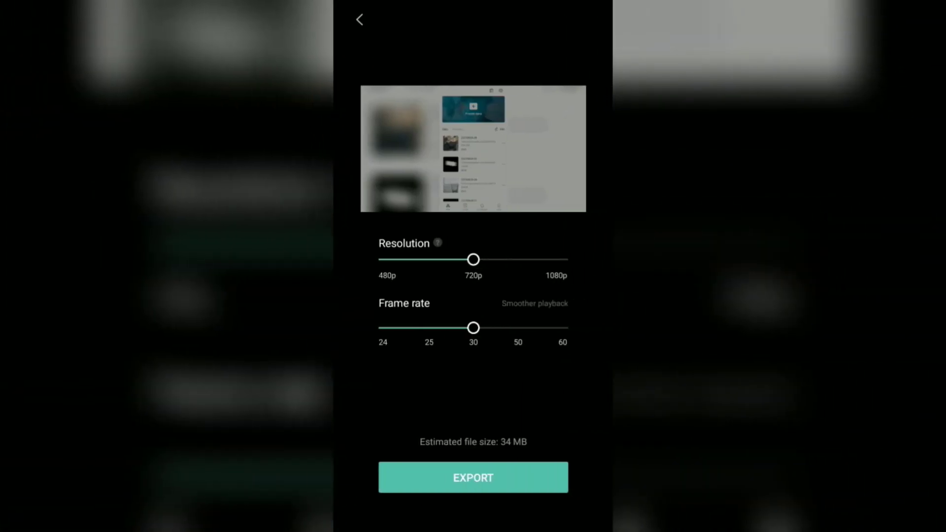
Start exporting the video at 720p resolution and 30 fps.
click(473, 477)
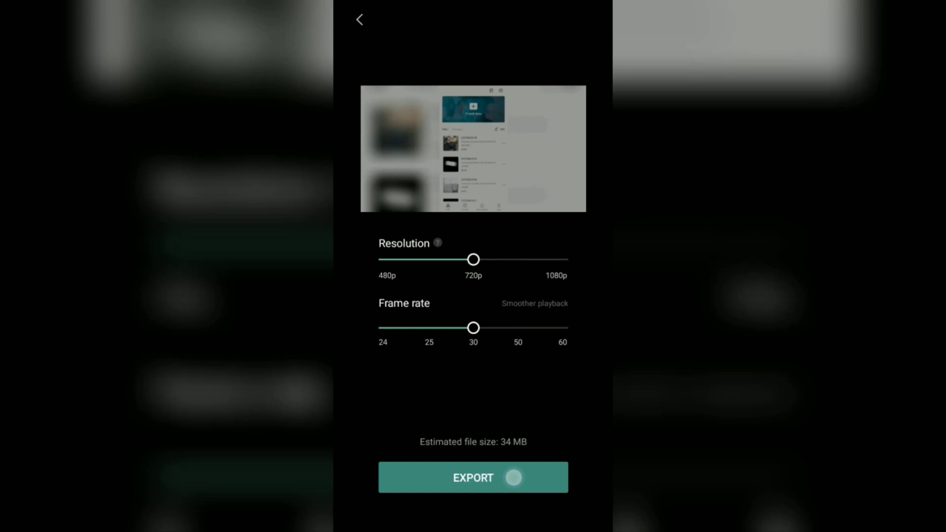
click(474, 477)
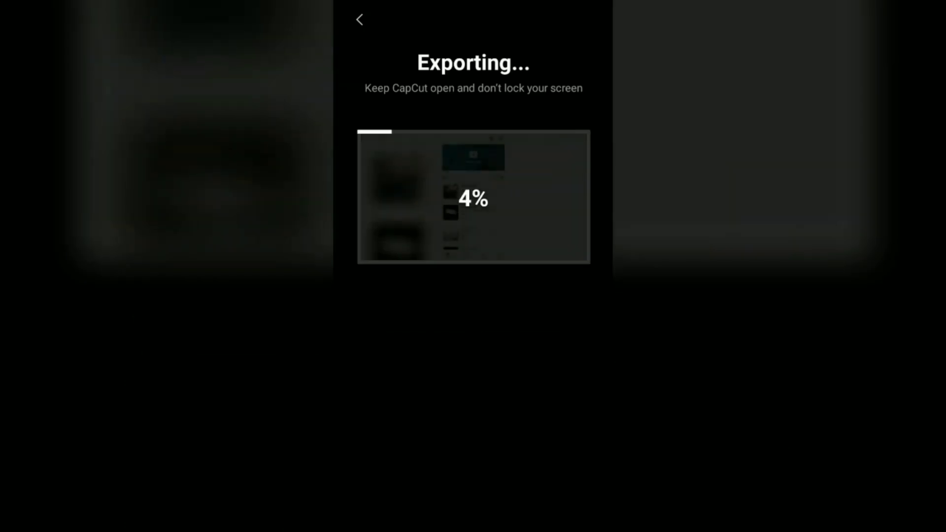